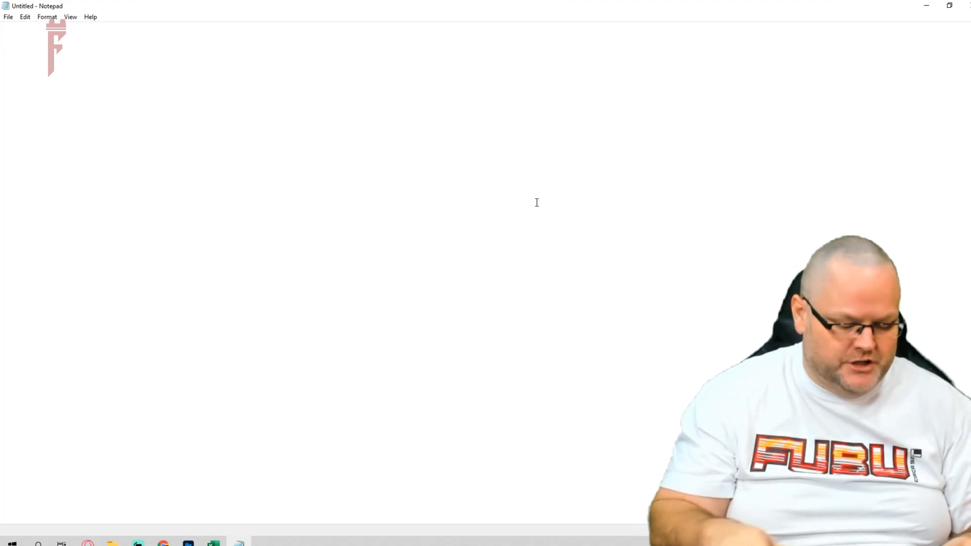
- Type allintitle: "roofer near me jacksonville" in Notepad and select the whole query
text(allin)
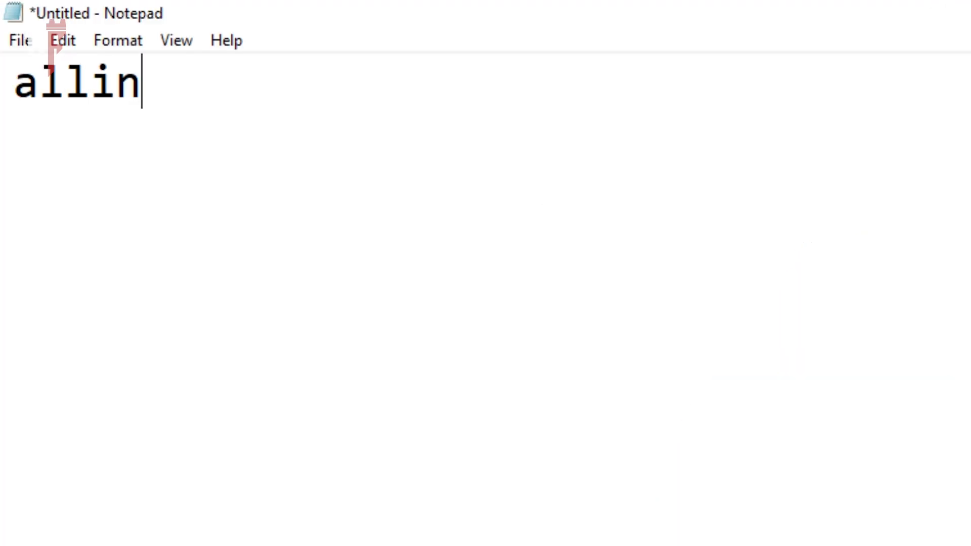
text(title:)
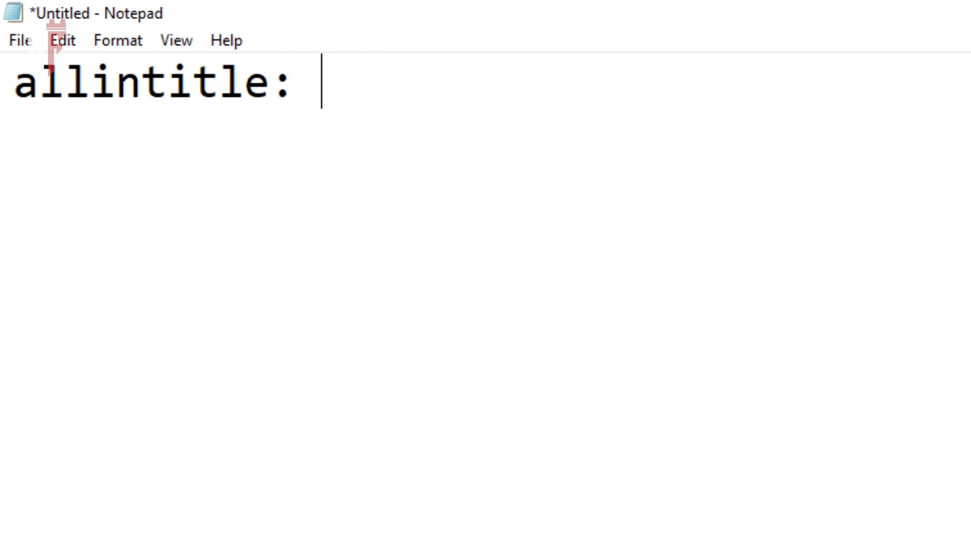
text("")
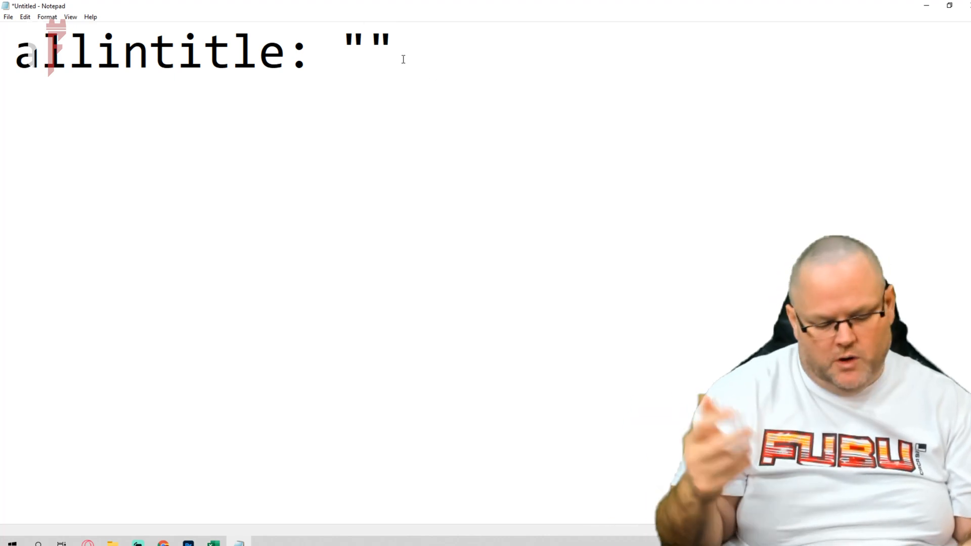
text(roofer near me)
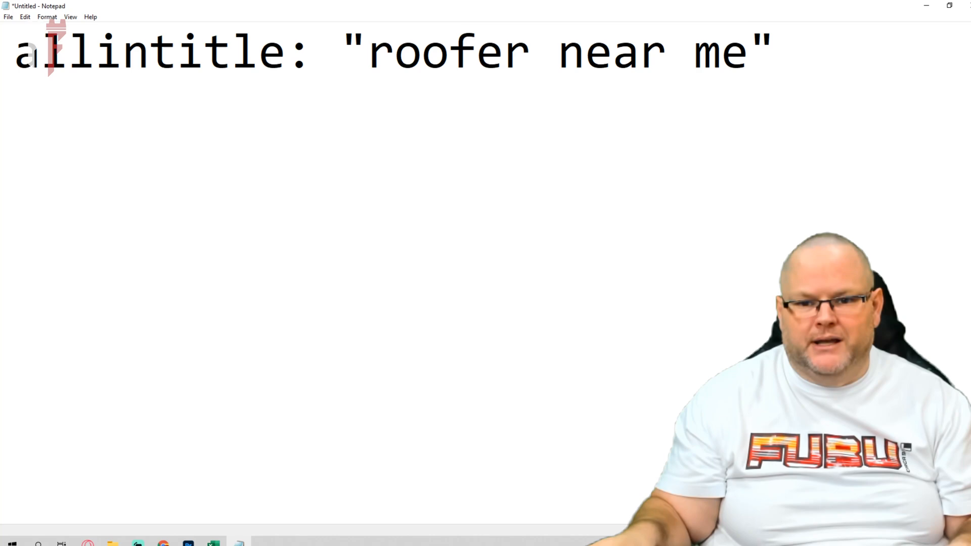
text(j)
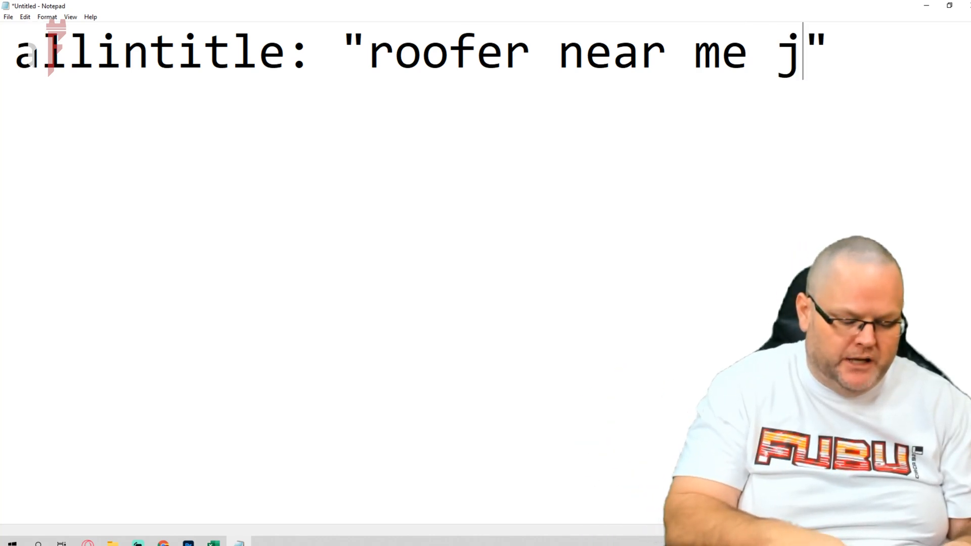
text(acksonville)
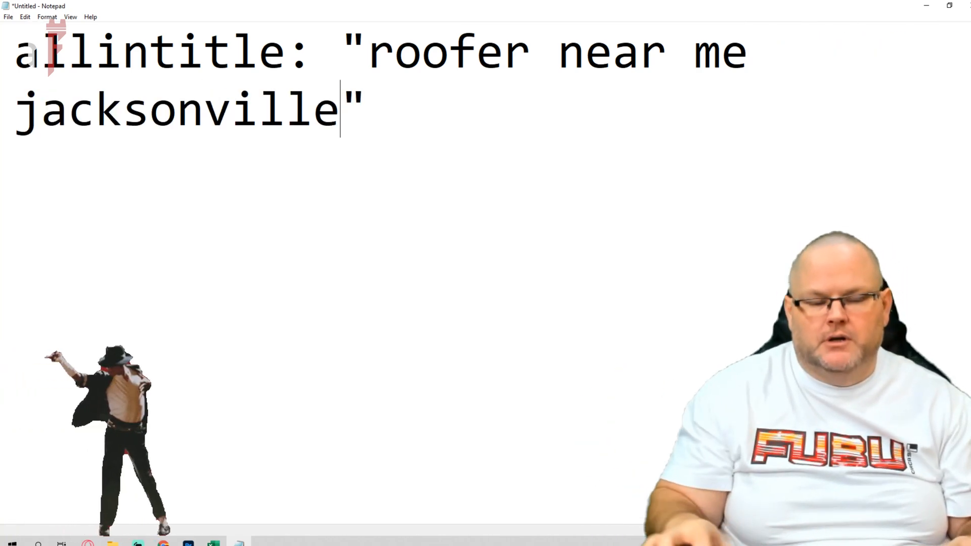
key(ctrl+a)
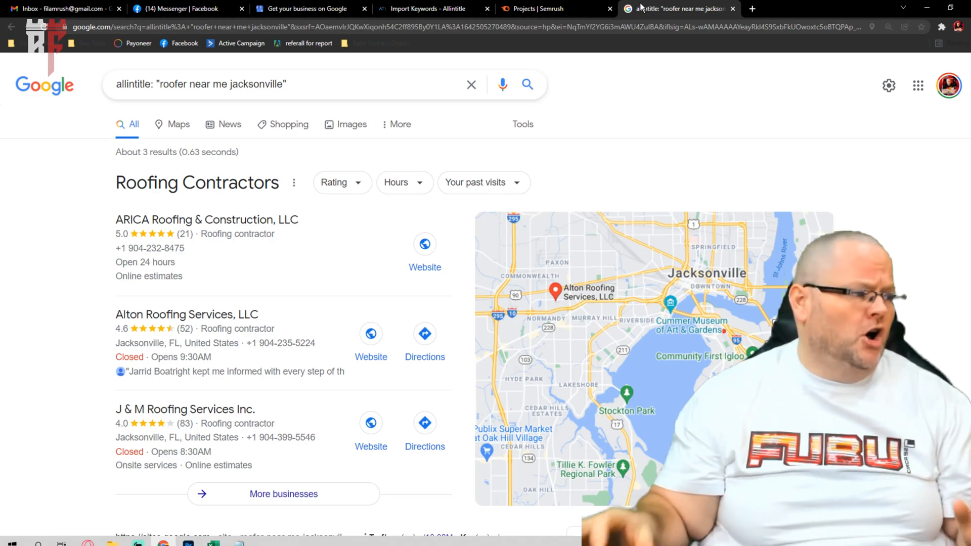
- Scroll through the roughly 3 allintitle results for "roofer near me jacksonville"
scroll(down, 3)
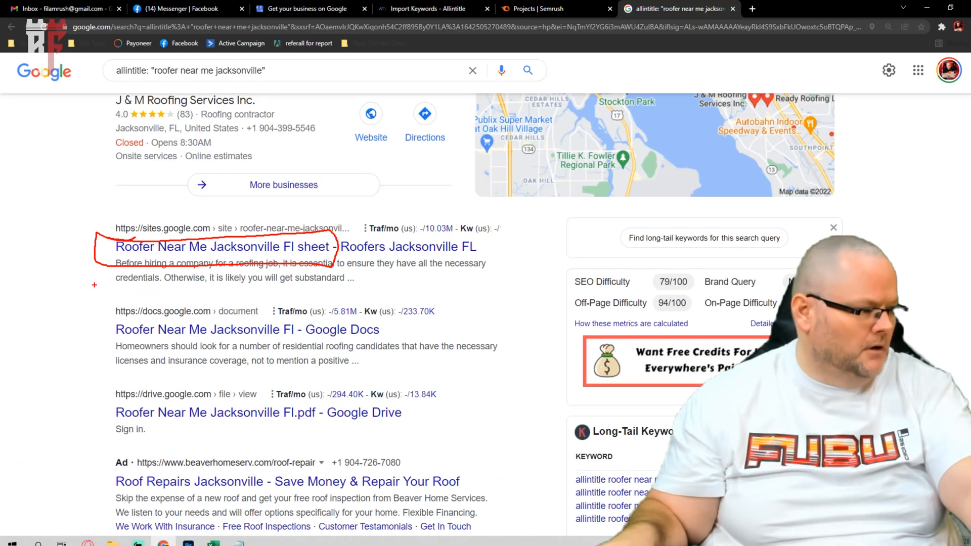
drag(115, 322, 383, 322)
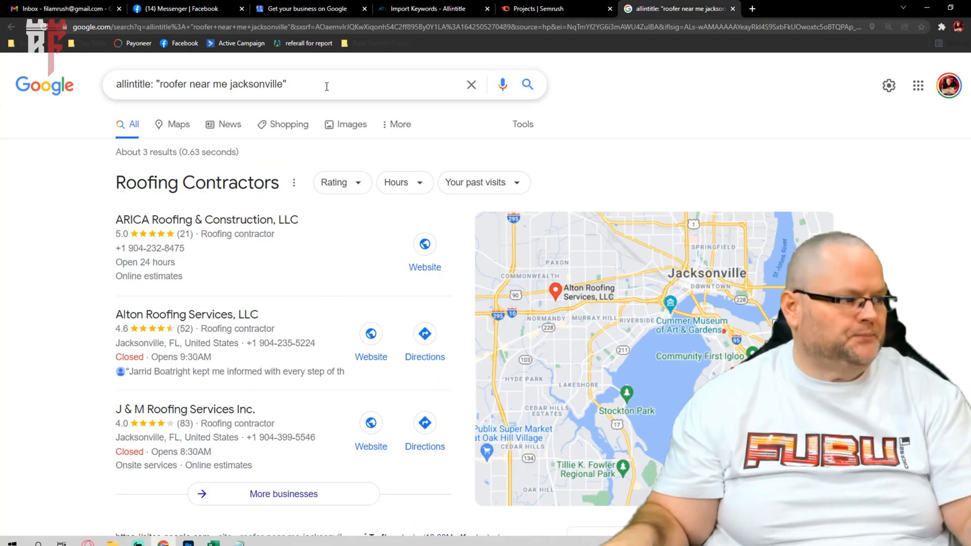
- Rerun the Google query as plain roofer near me jacksonville, without allintitle and quotes
click(327, 85)
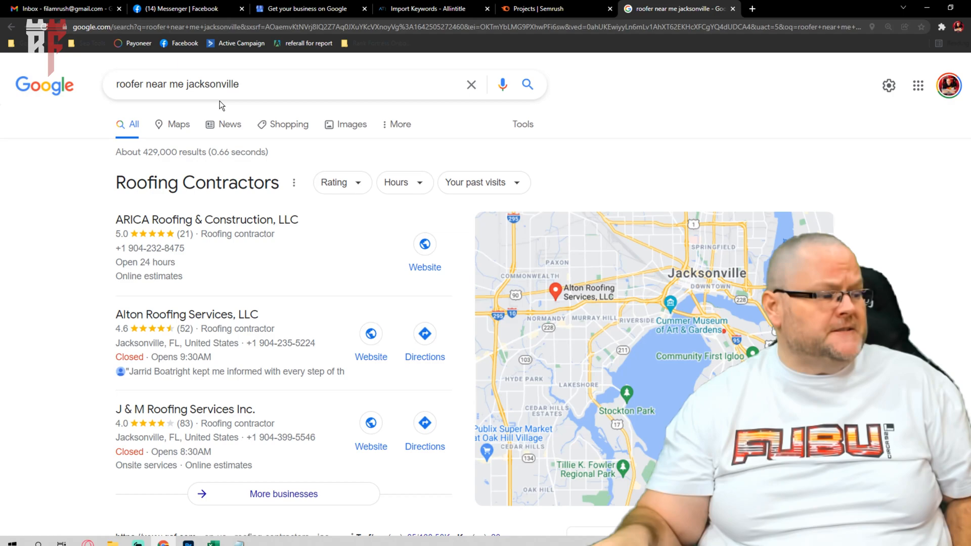
mouse_move(418, 77)
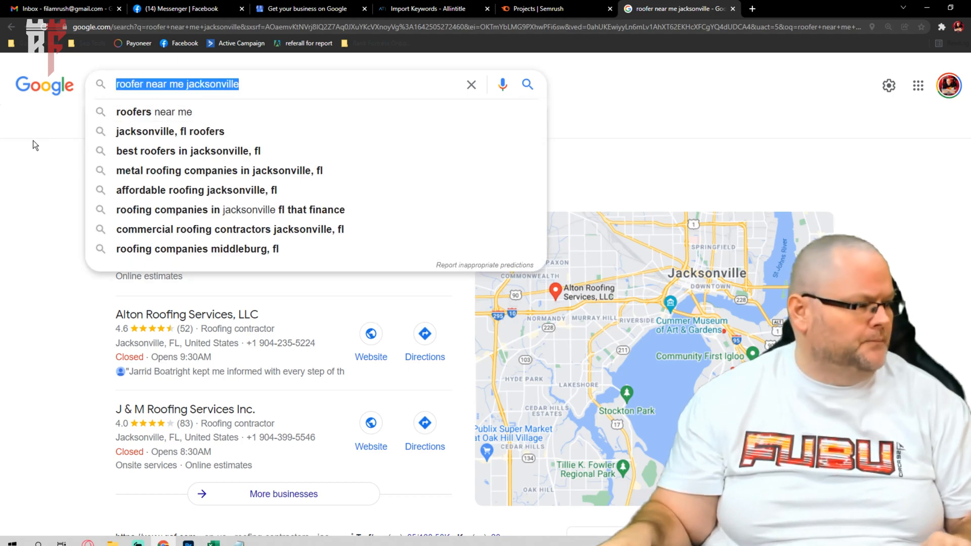
- Research roofer near me in Semrush's Keyword Magic Tool, showing volume and KD
click(545, 9)
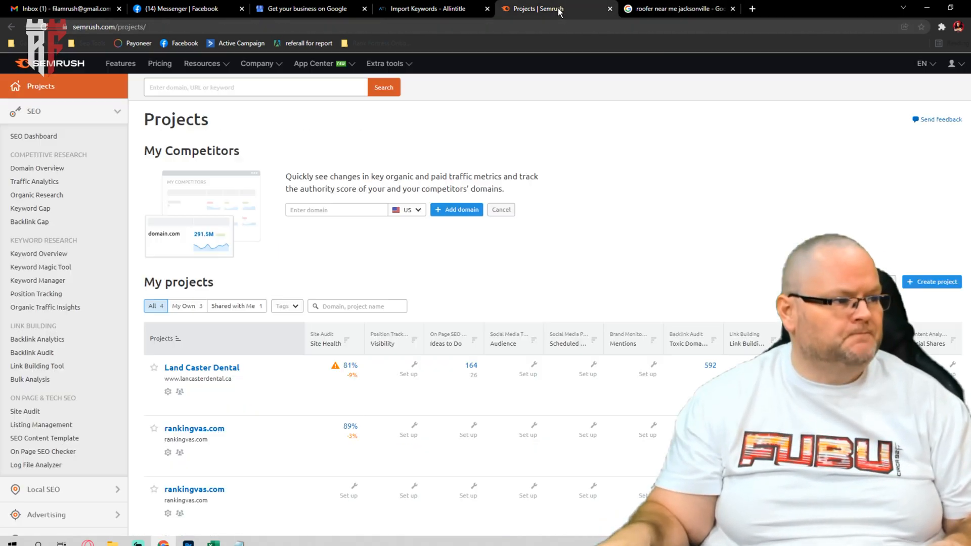
click(252, 87)
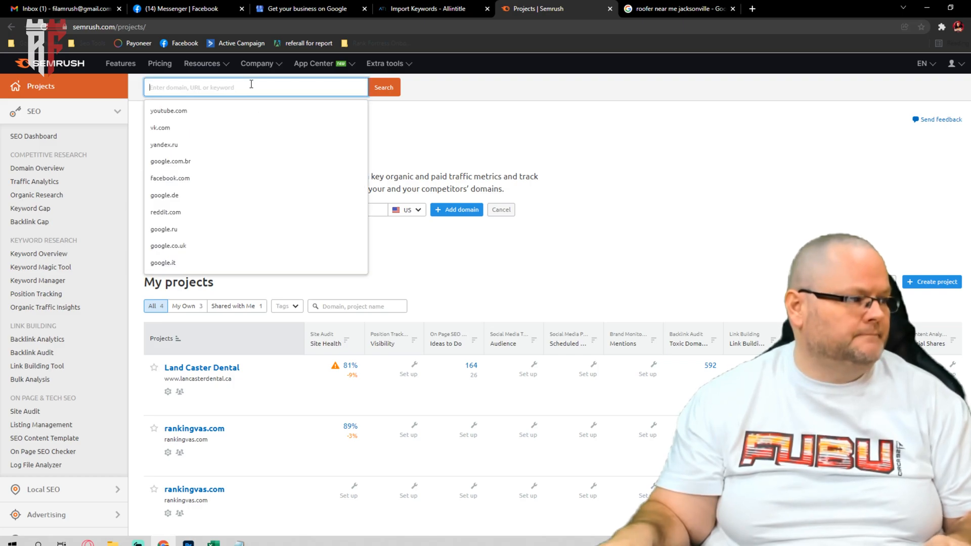
text(roofer near me jacksonville)
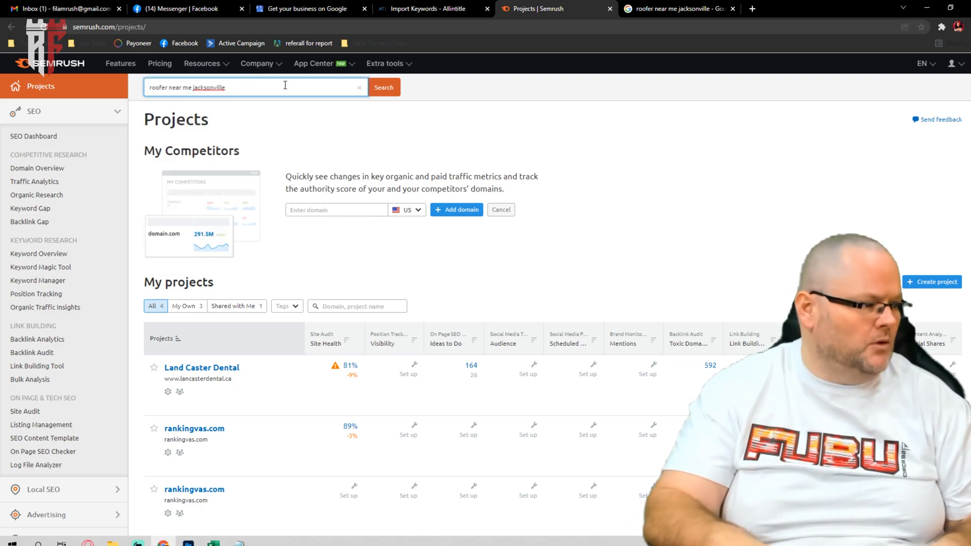
mouse_move(51, 267)
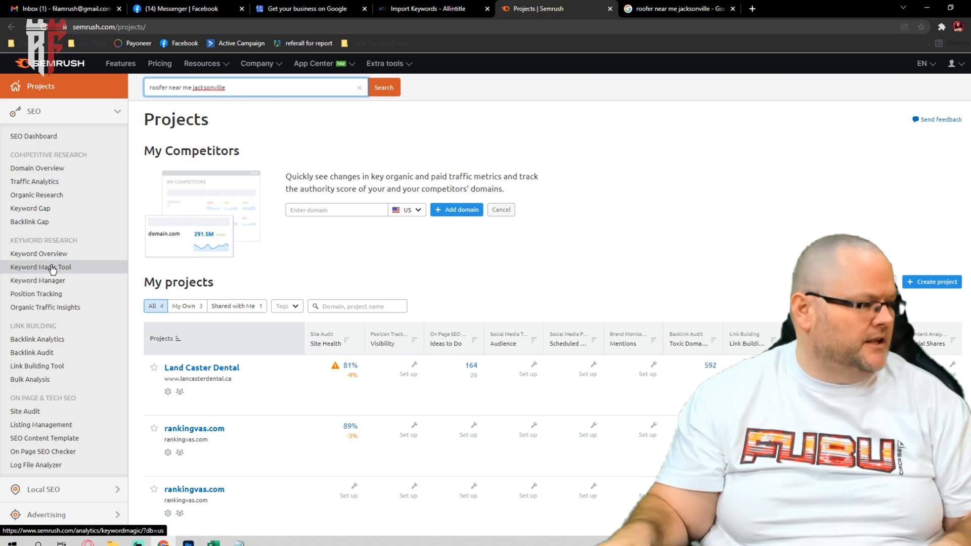
click(42, 267)
text(roofer near me)
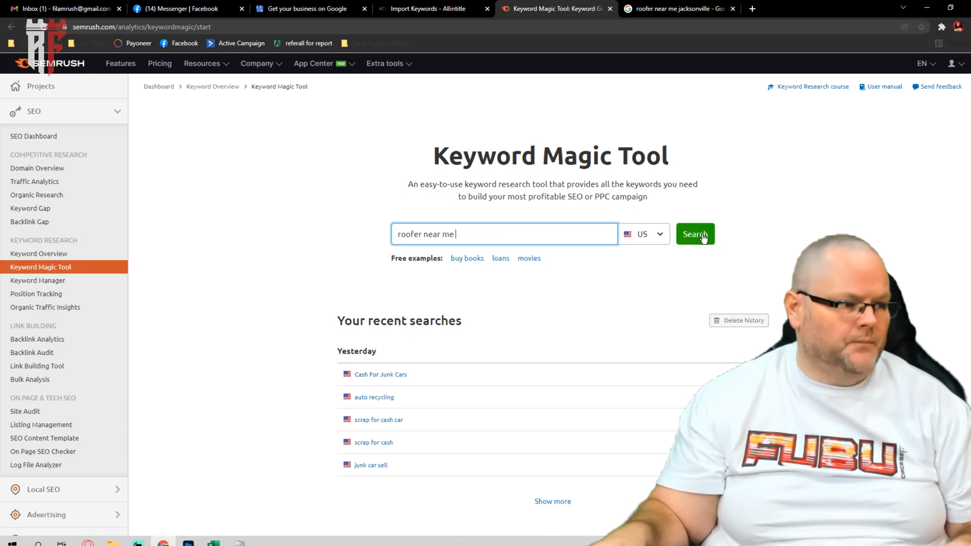
click(695, 234)
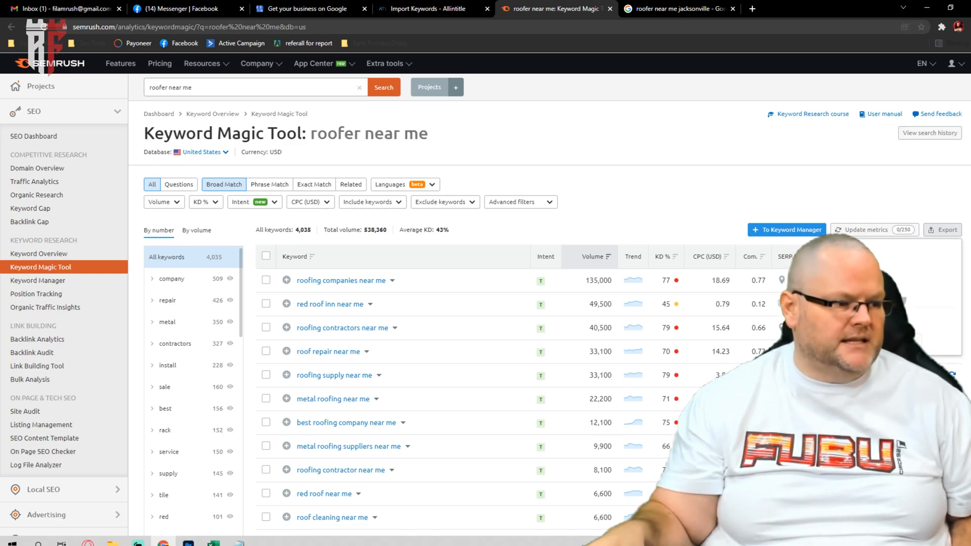
click(943, 230)
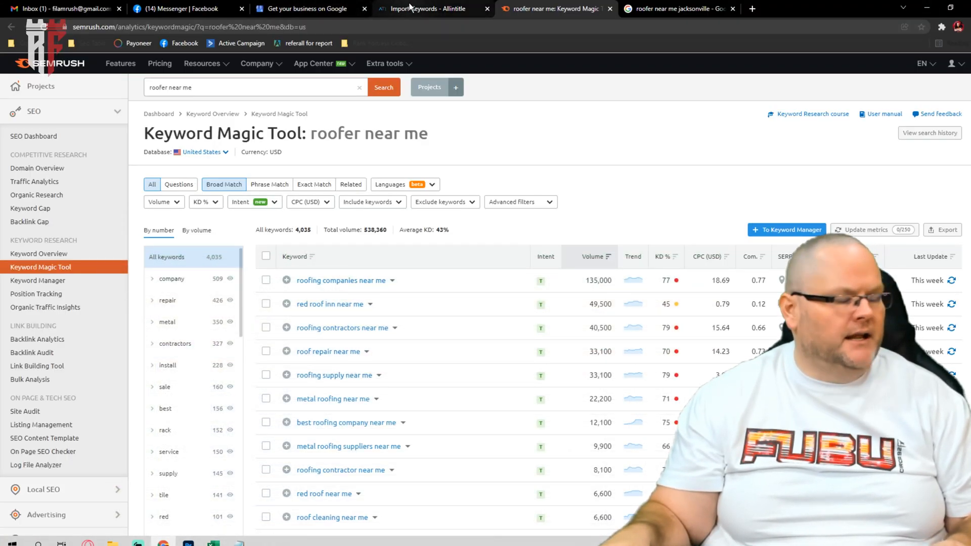
mouse_move(417, 9)
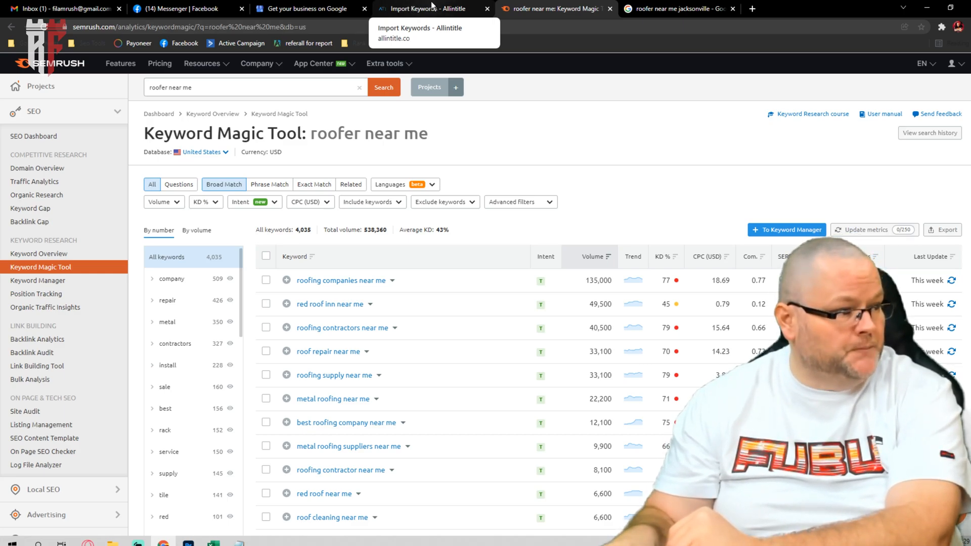
- Import the eight Semrush roofing keywords into Allintitle as list 'google my business seo'
click(429, 8)
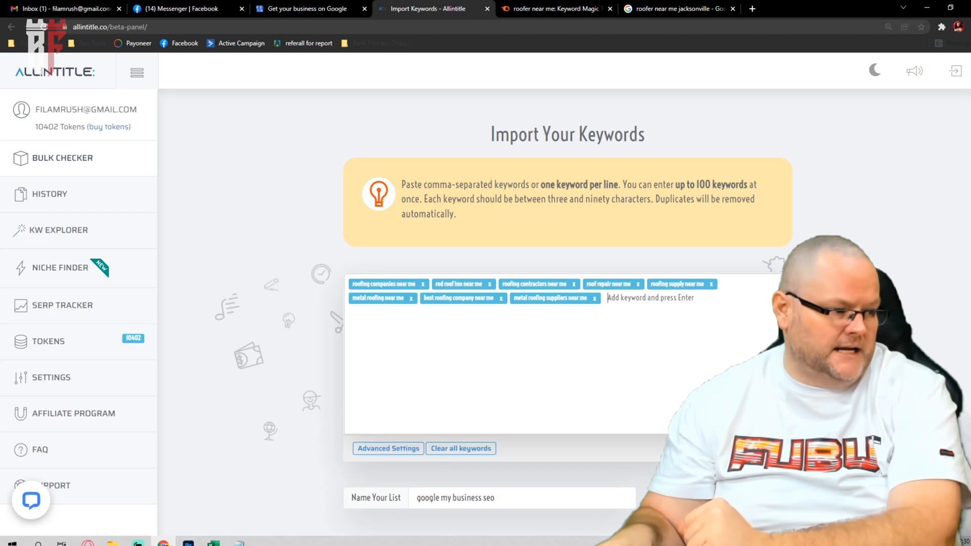
scroll(down, 3)
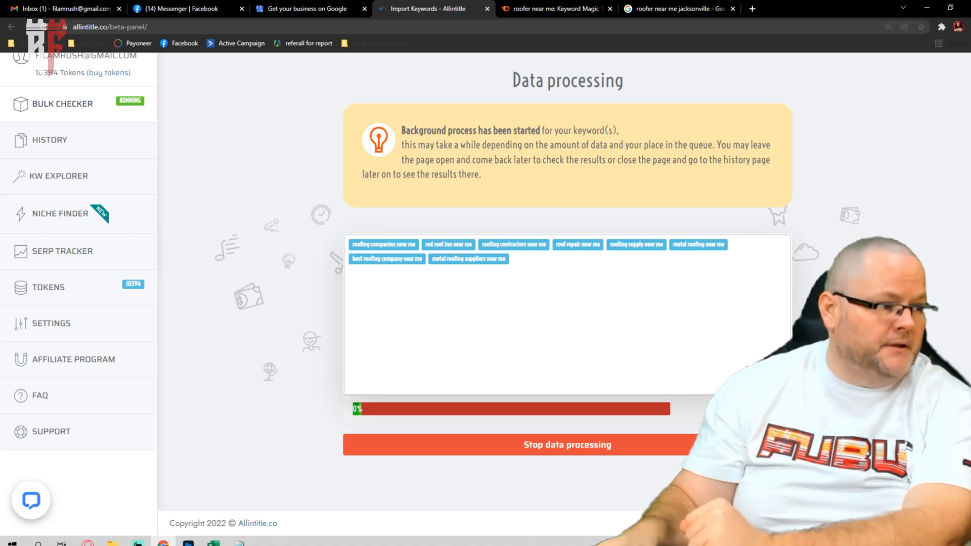
mouse_move(892, 197)
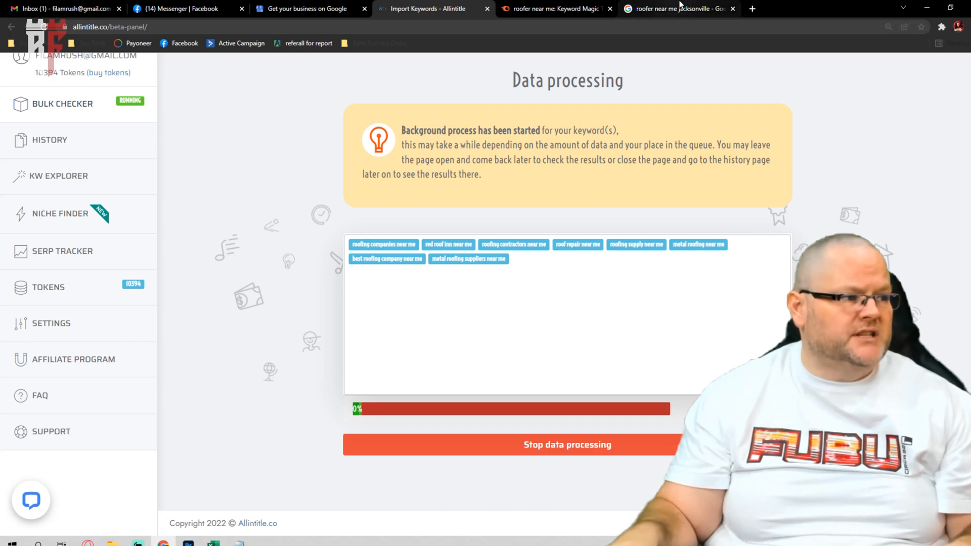
- Search Google for allintitle: "roofing companies near me", returning about 8,330 results
click(556, 9)
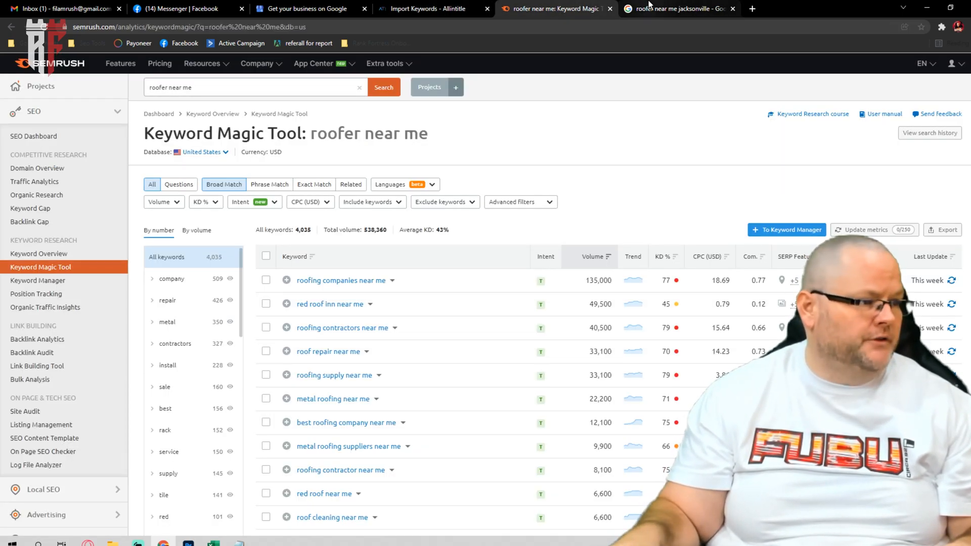
click(678, 9)
text(allintitle: ")
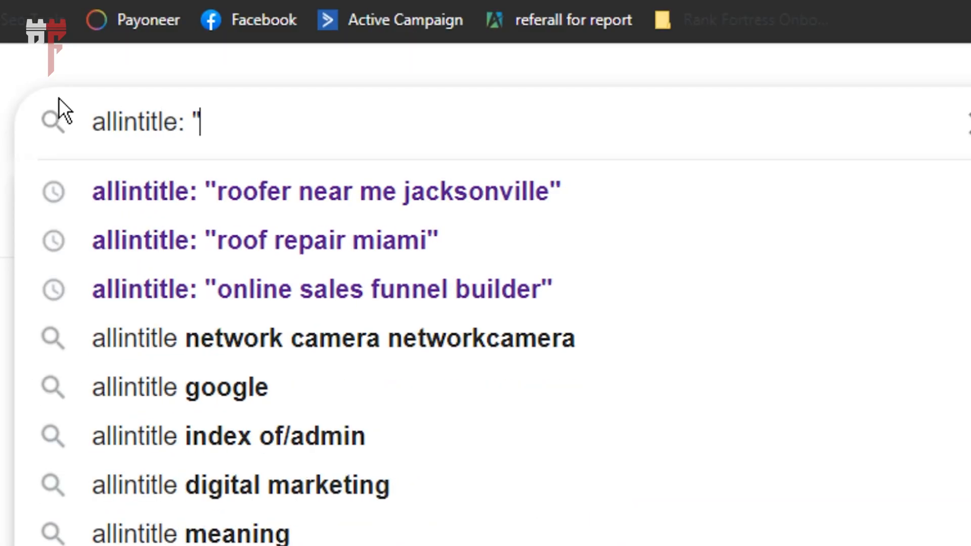
text(roofing c)
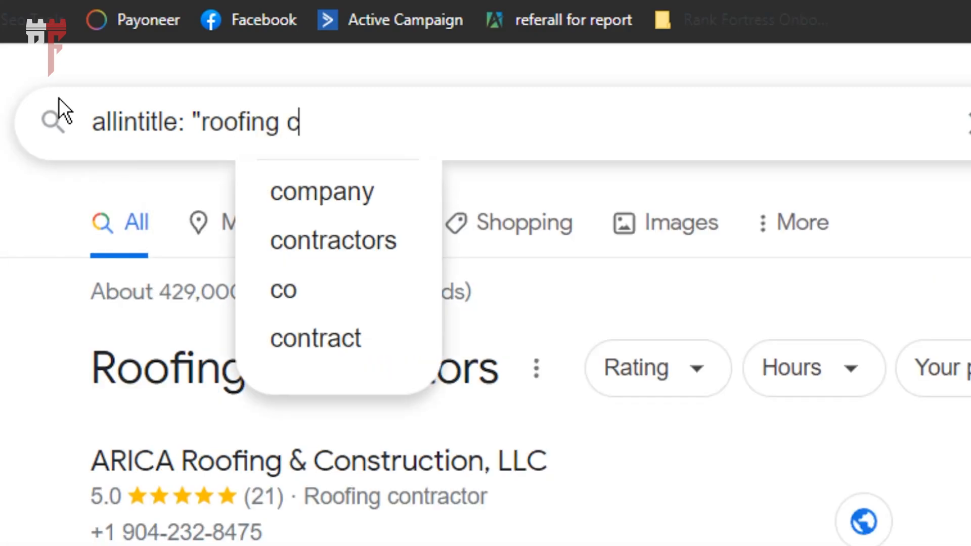
text(ompanies n)
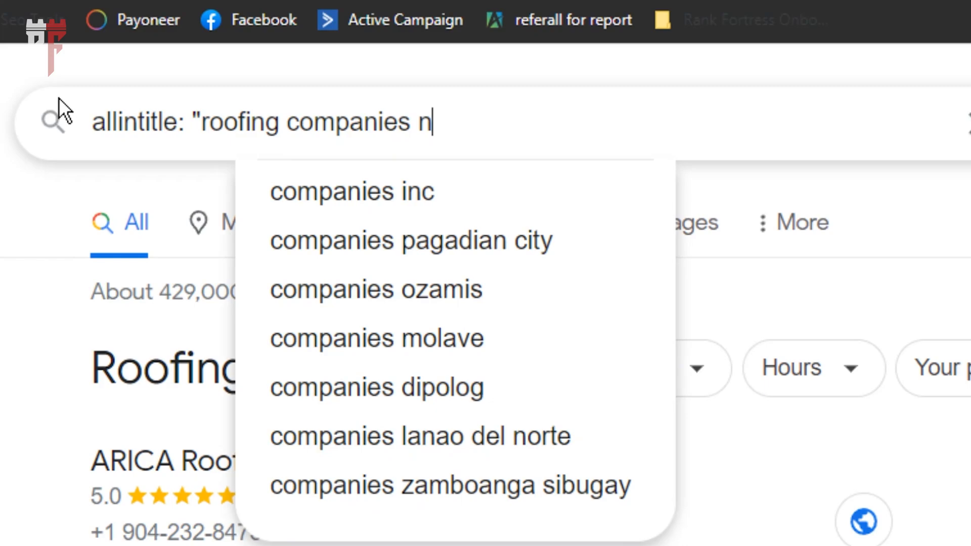
text(ear me")
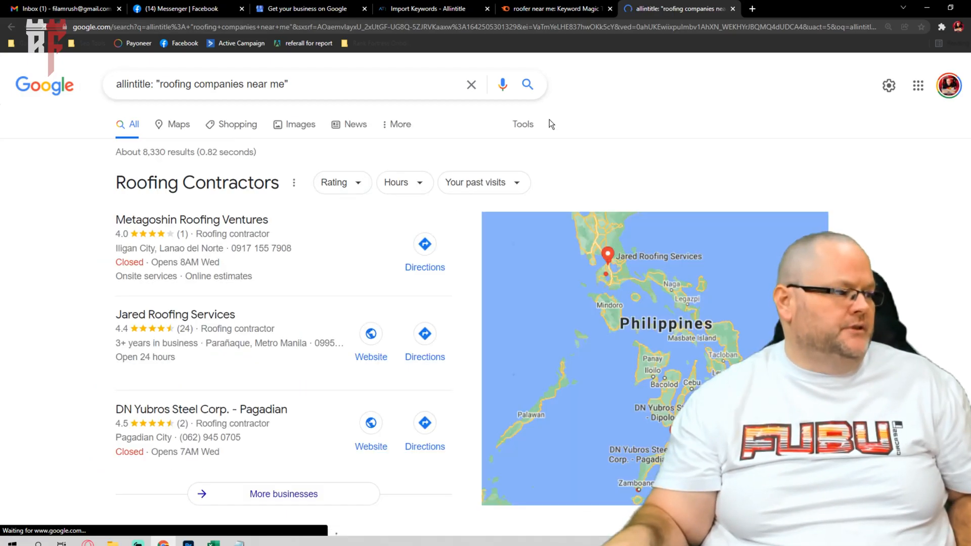
mouse_move(472, 197)
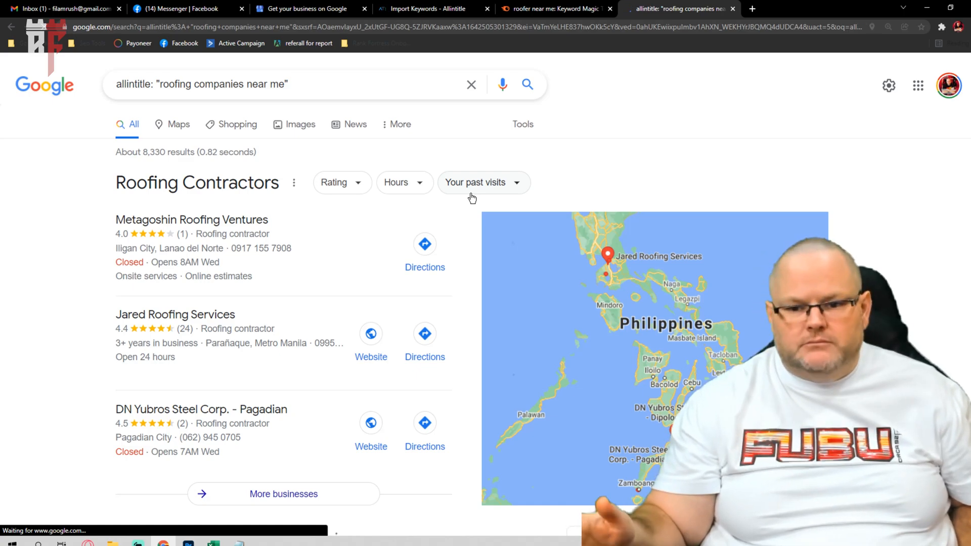
click(432, 9)
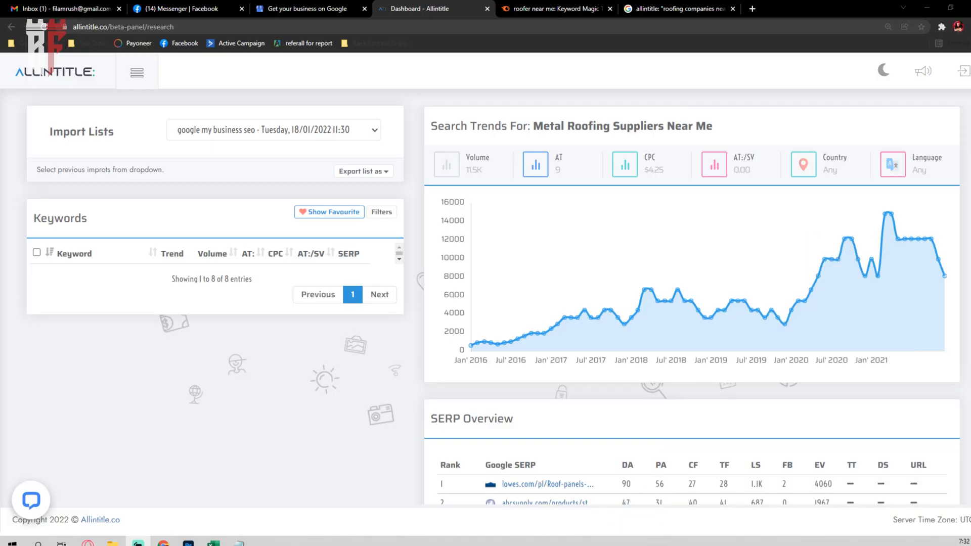
mouse_move(646, 338)
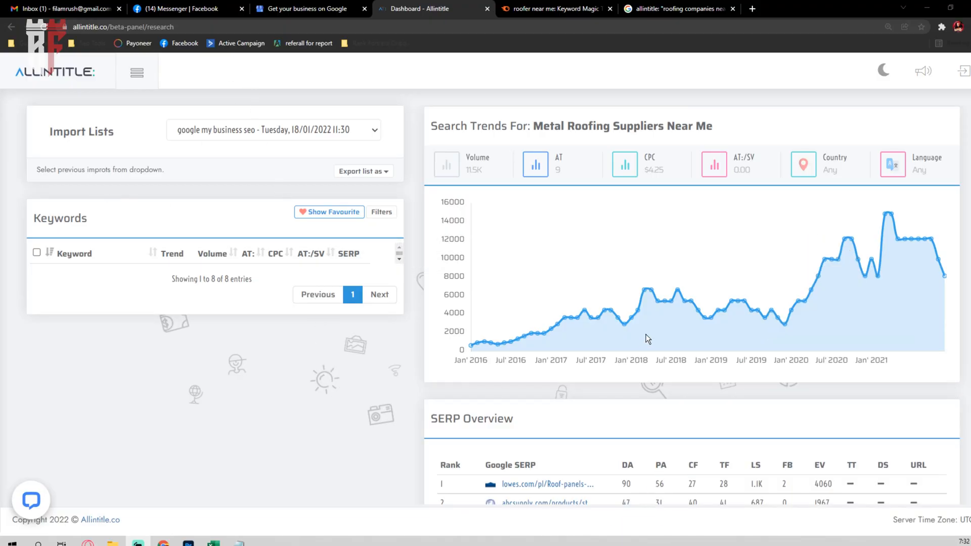
- Review the Metal Roofing Suppliers Near Me trends, then expand Allintitle's sidebar menu
scroll(down, 3)
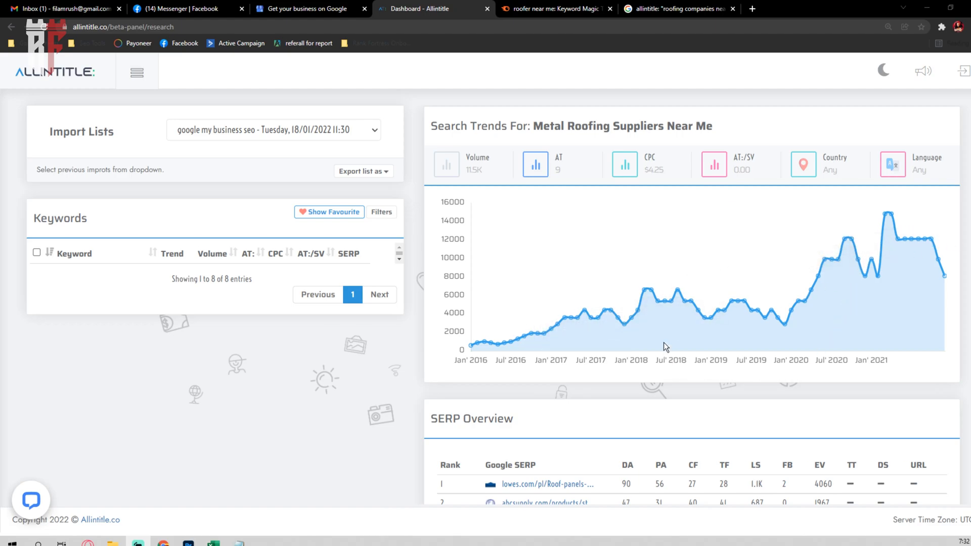
scroll(down, 3)
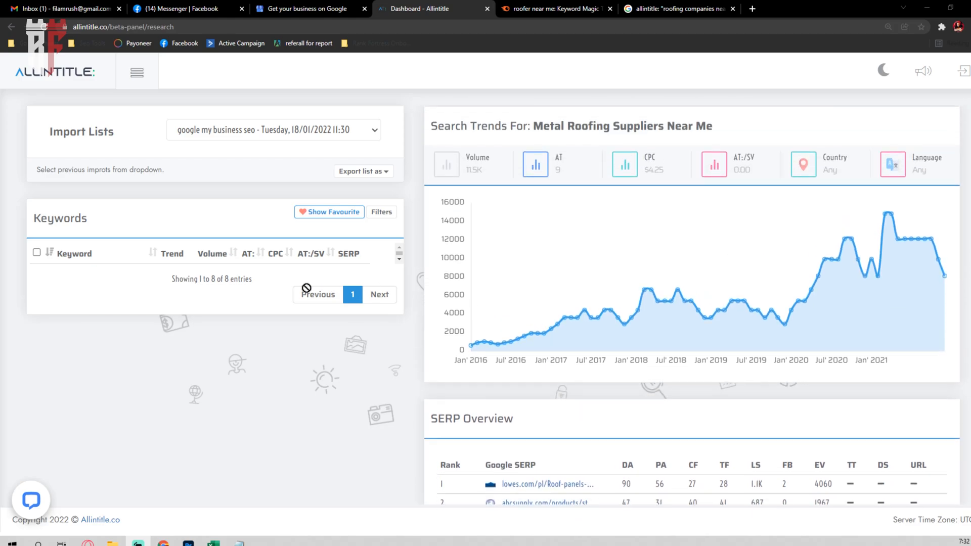
mouse_move(905, 159)
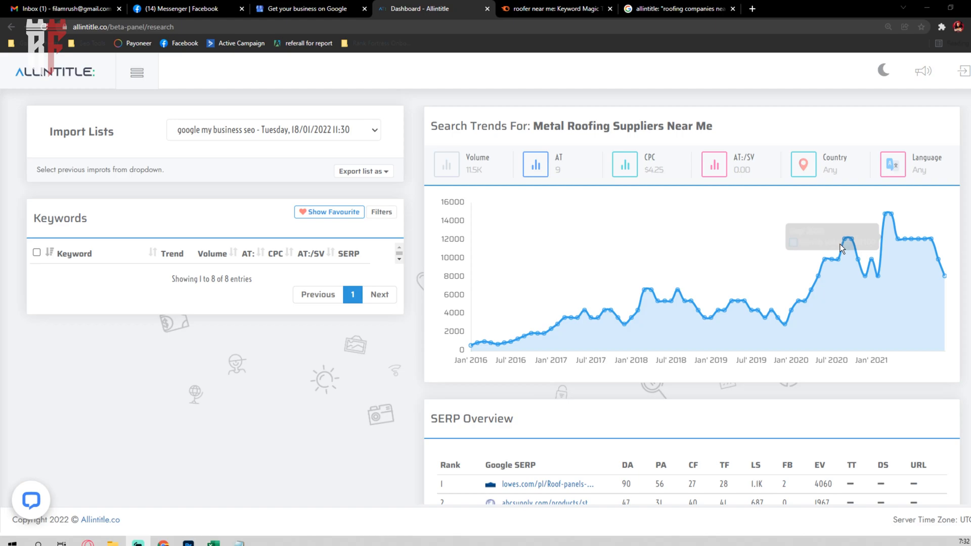
mouse_move(581, 250)
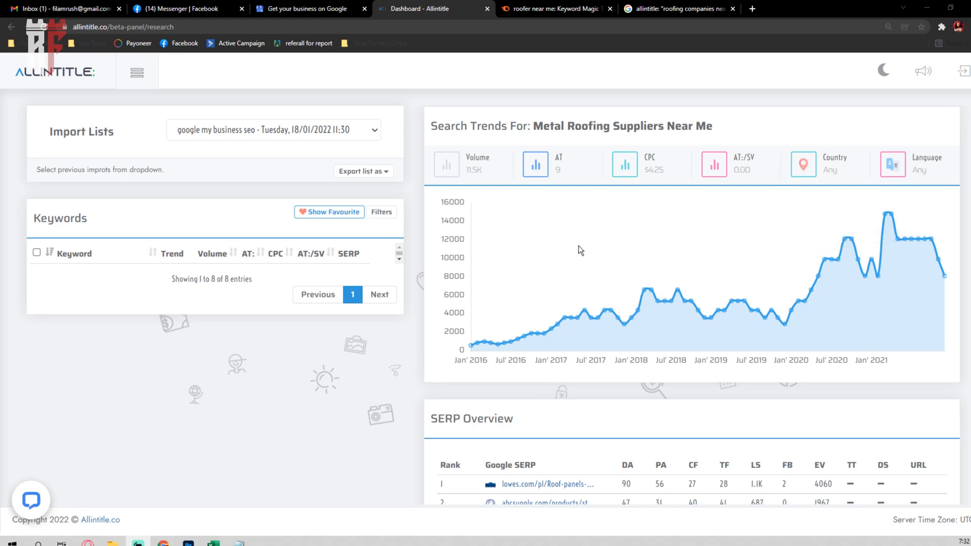
scroll(down, 3)
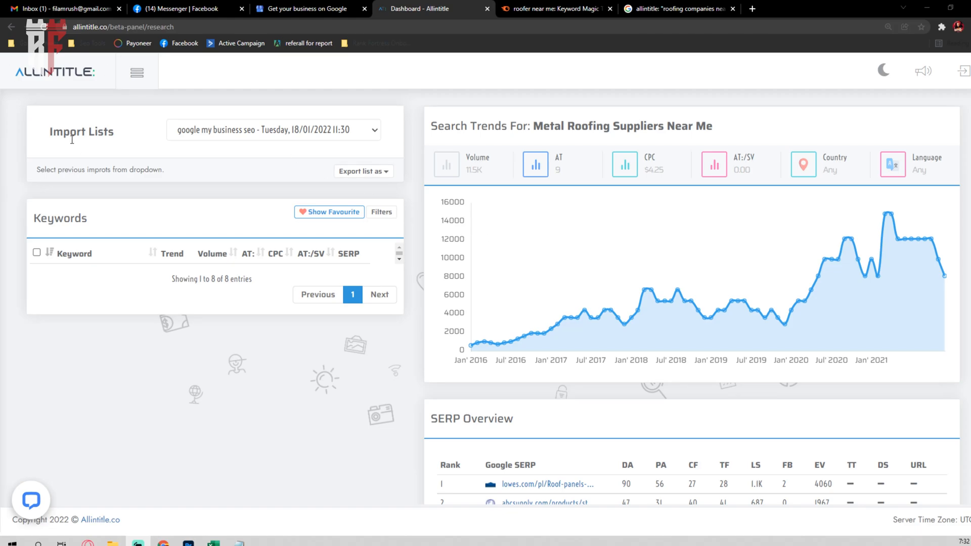
click(137, 73)
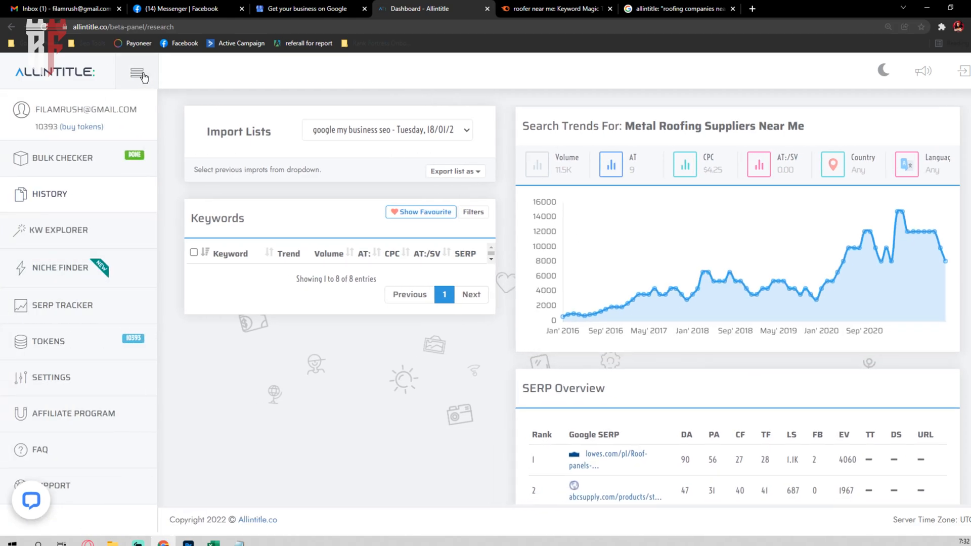